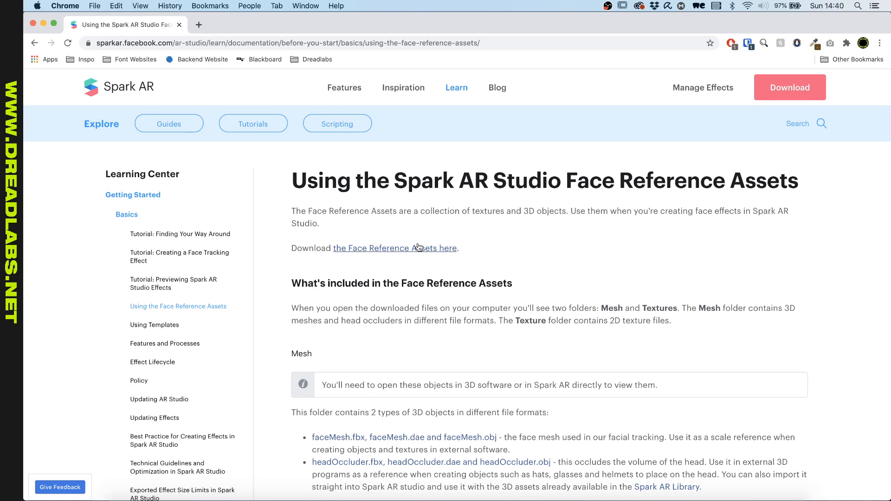
pyautogui.moveTo(496, 364)
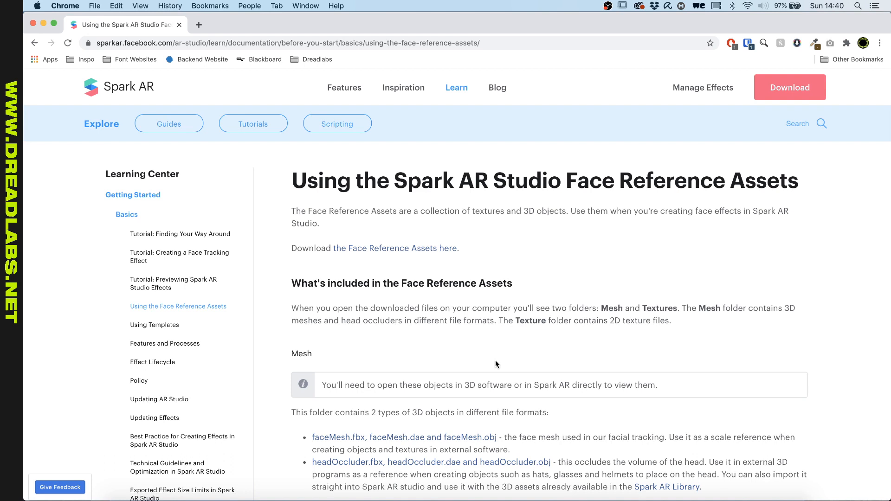
pyautogui.moveTo(473, 277)
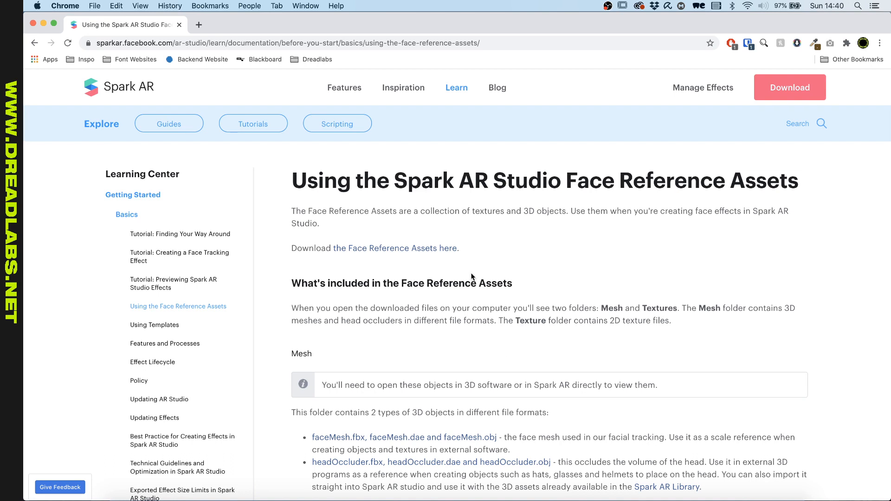
pyautogui.moveTo(377, 308)
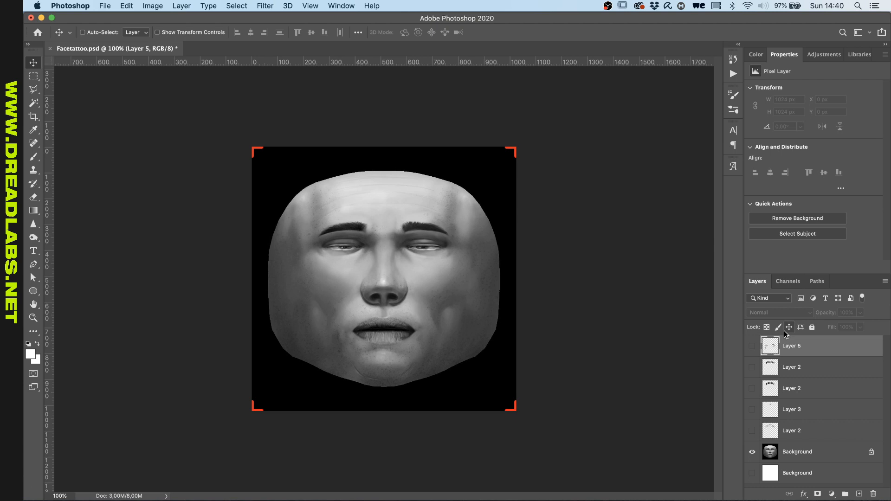
# Step: Show the DREAD tattoo artwork alone without the reference face, then switch to Spark AR Studio
pyautogui.click(753, 347)
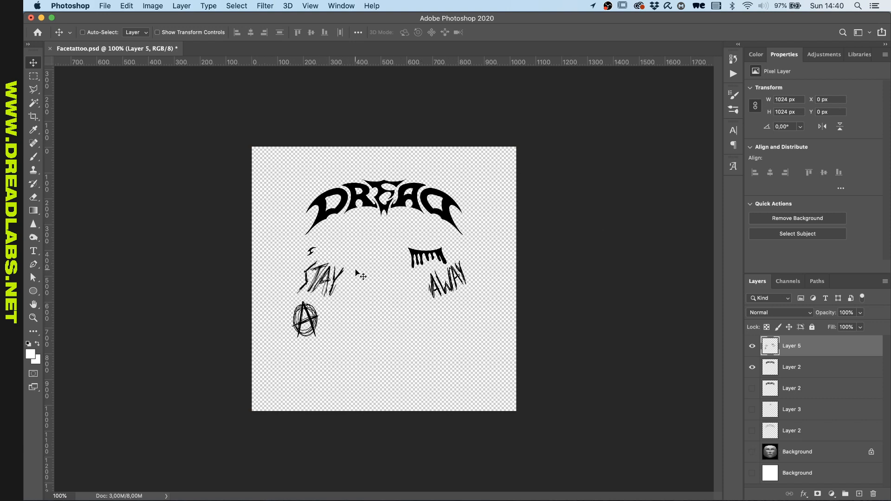
pyautogui.moveTo(415, 203)
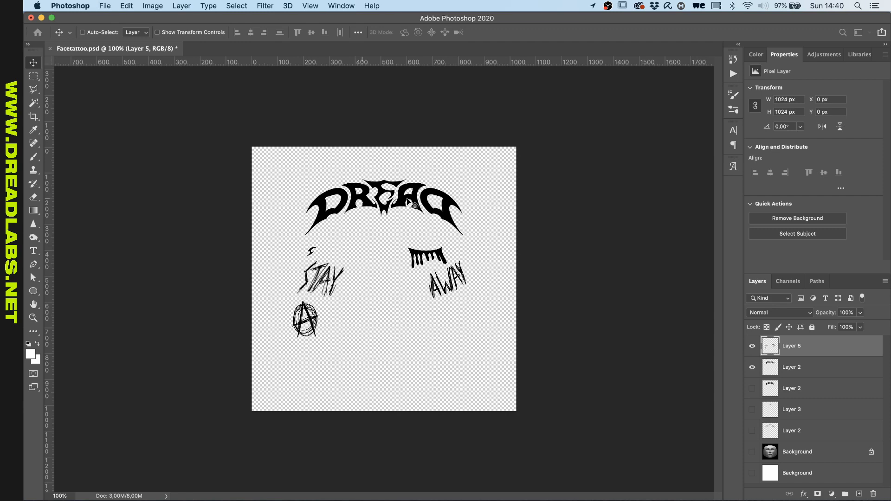
pyautogui.click(105, 5)
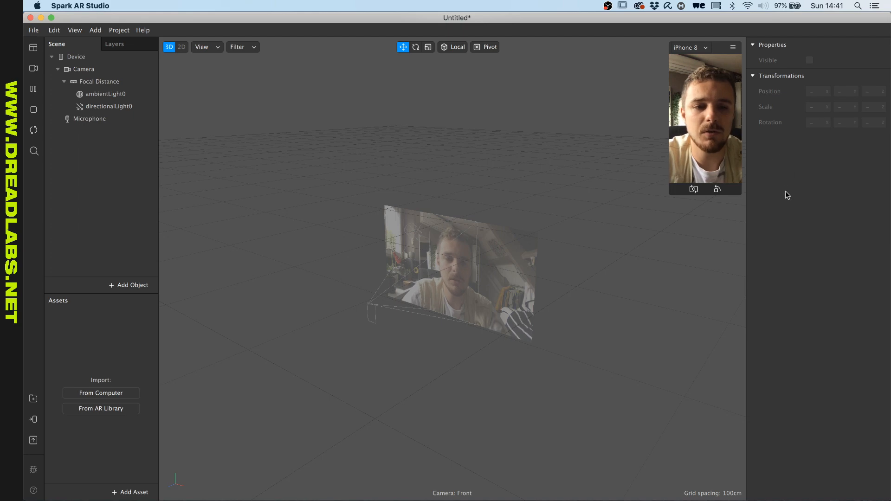
pyautogui.moveTo(792, 235)
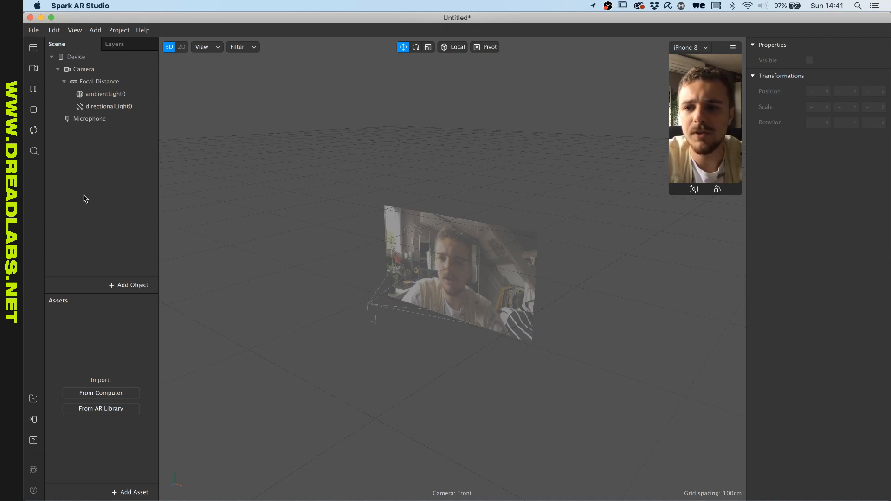
pyautogui.click(105, 94)
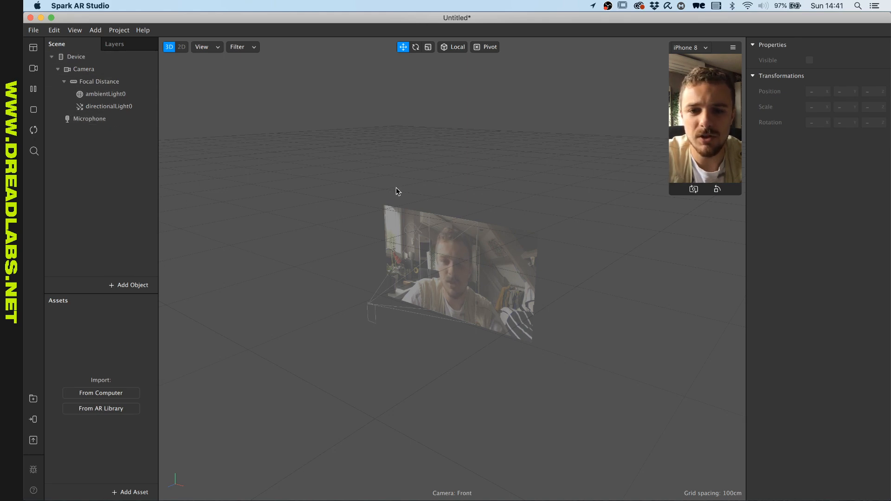
pyautogui.click(84, 69)
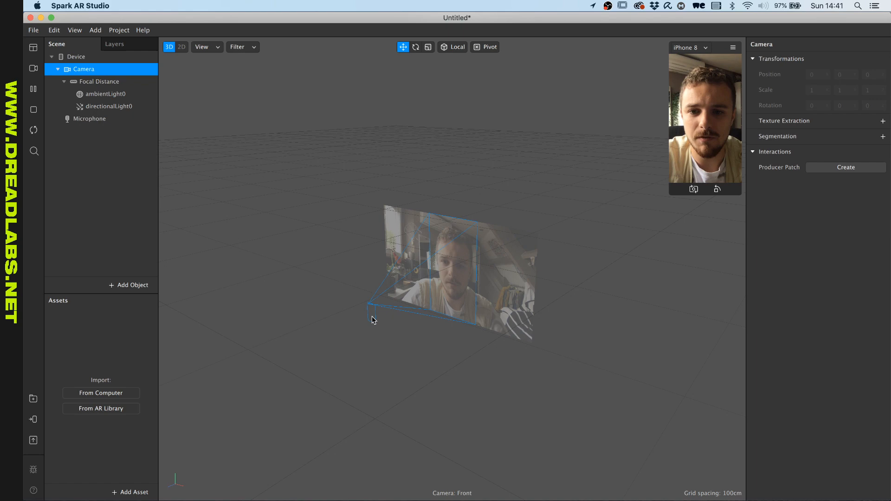
pyautogui.click(99, 82)
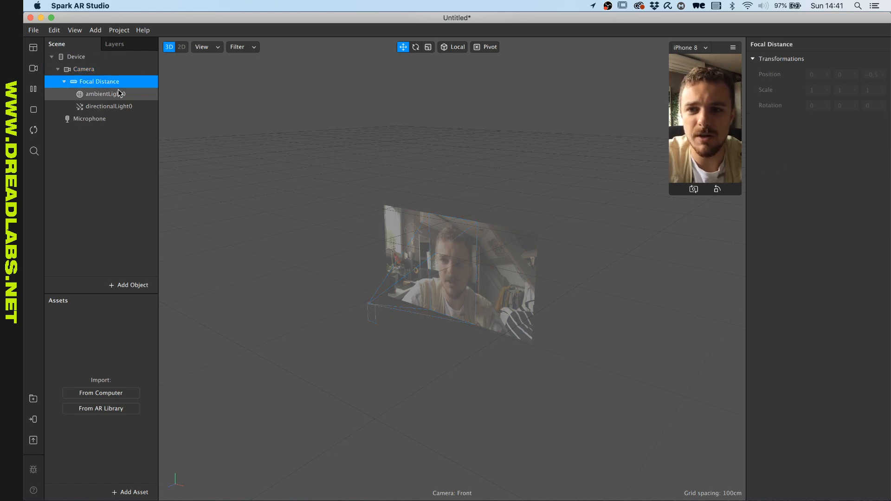
pyautogui.click(90, 119)
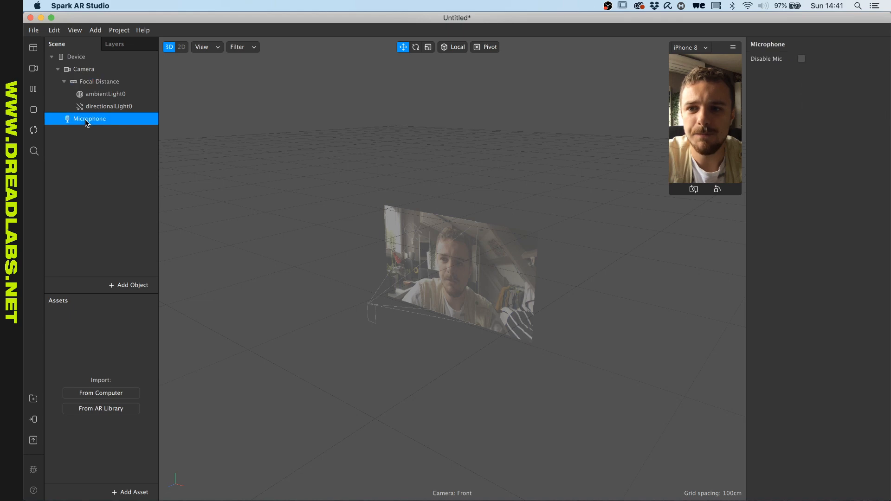
pyautogui.moveTo(105, 171)
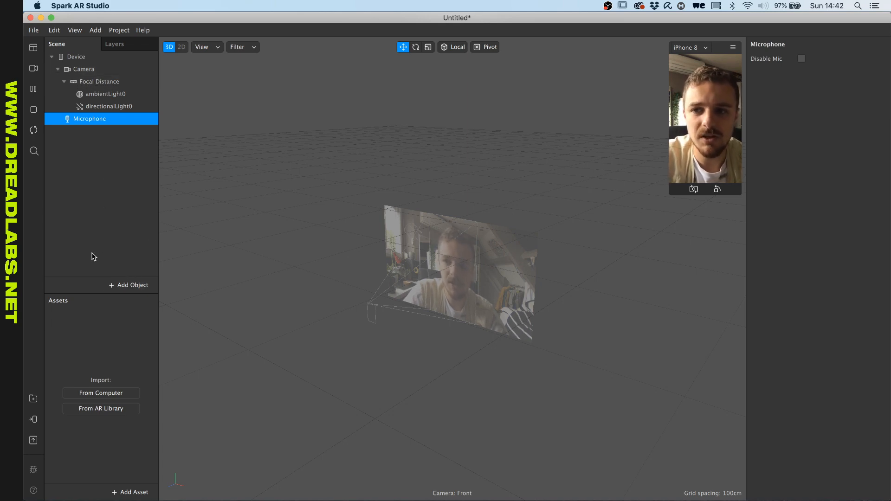
pyautogui.click(129, 285)
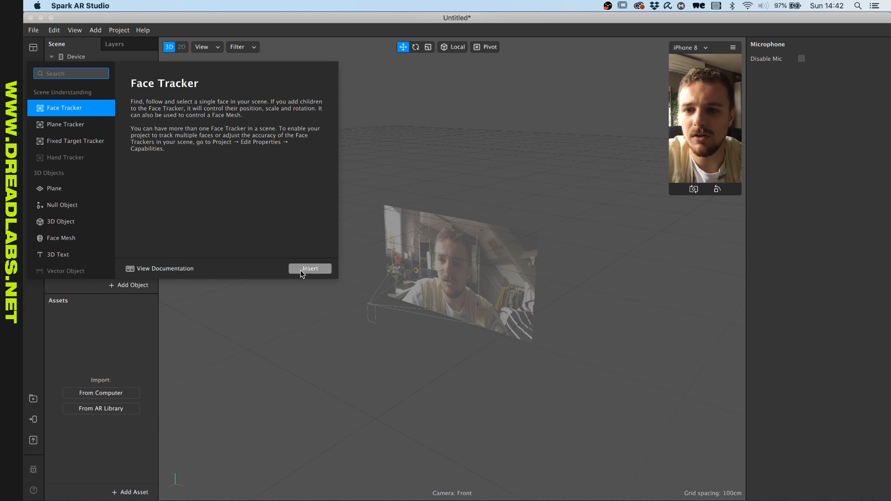
# Step: Insert a Face Tracker into the scene and a Face Mesh that follows it
pyautogui.click(310, 268)
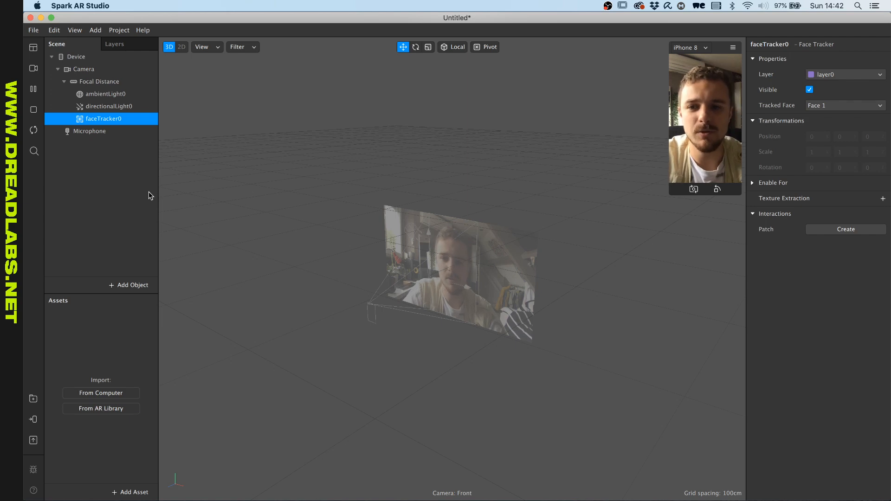
pyautogui.click(129, 285)
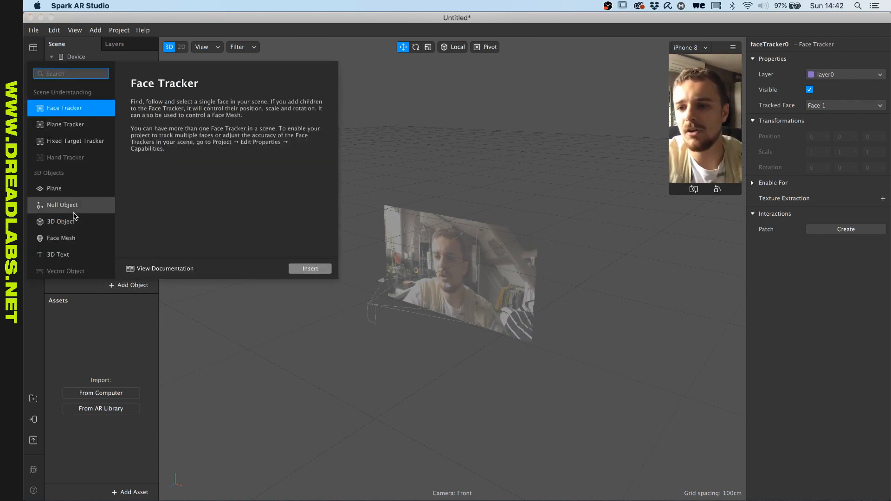
pyautogui.click(61, 238)
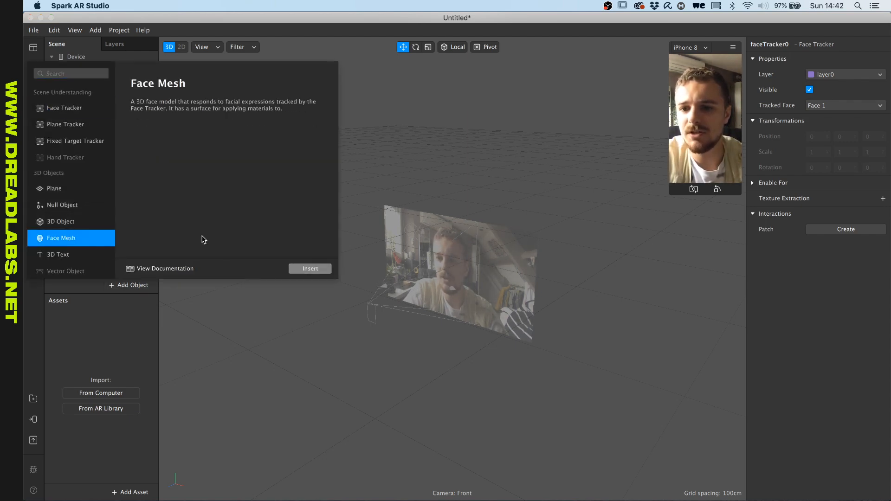
pyautogui.click(310, 268)
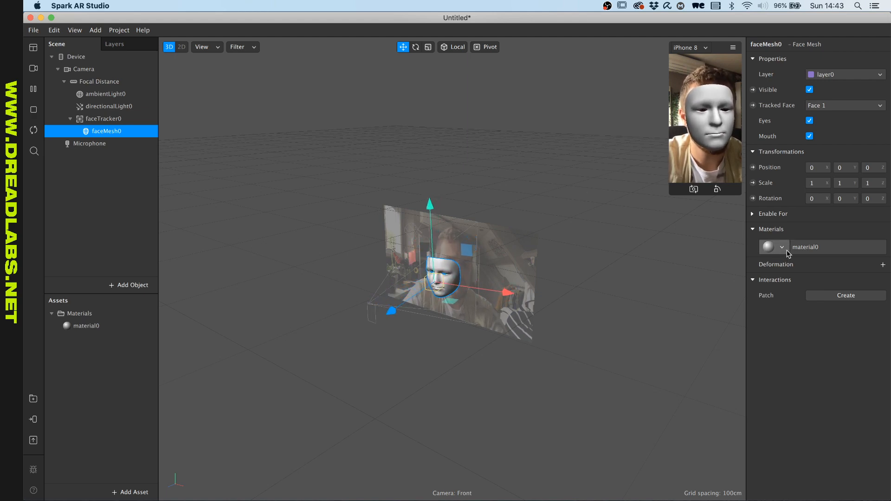
# Step: Keep material0 on faceMesh0 and show its properties with the Facetattoo texture applied
pyautogui.click(782, 247)
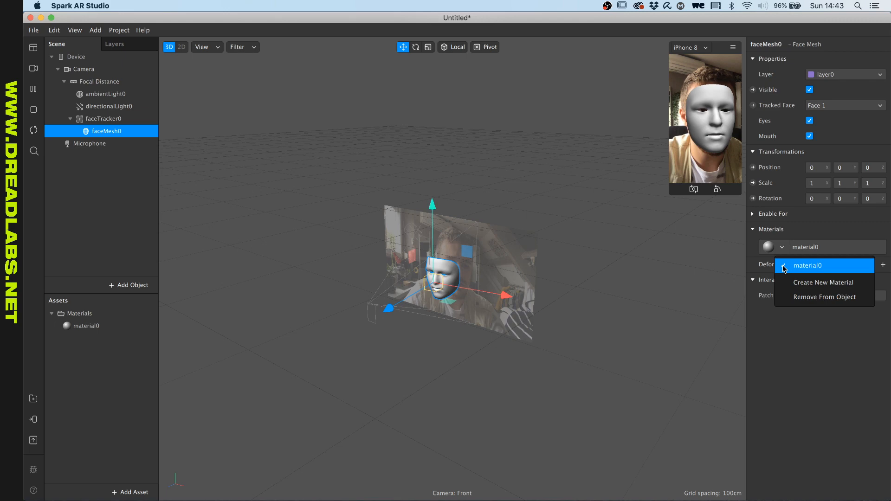
pyautogui.click(807, 266)
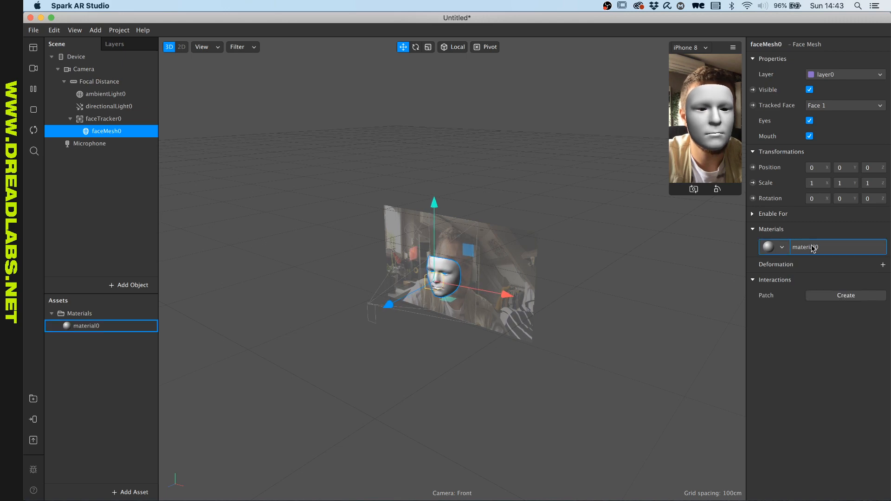
pyautogui.click(87, 326)
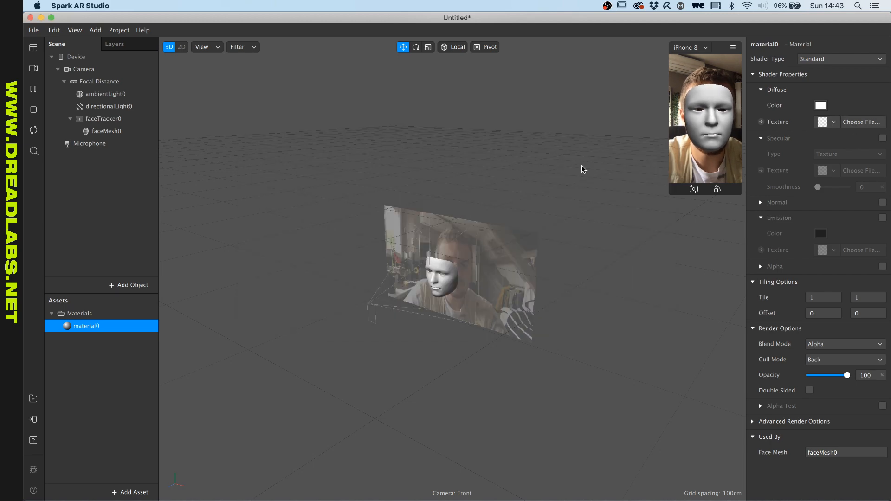
pyautogui.click(861, 122)
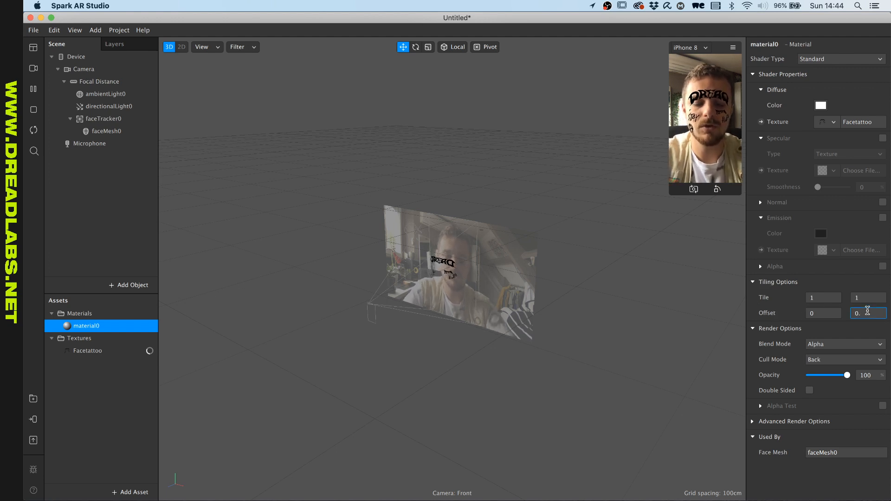
# Step: Try vertical texture offsets 0.1, 0.0 and 0.05, settling on 0.06 to raise the tattoo
pyautogui.write('0.1')
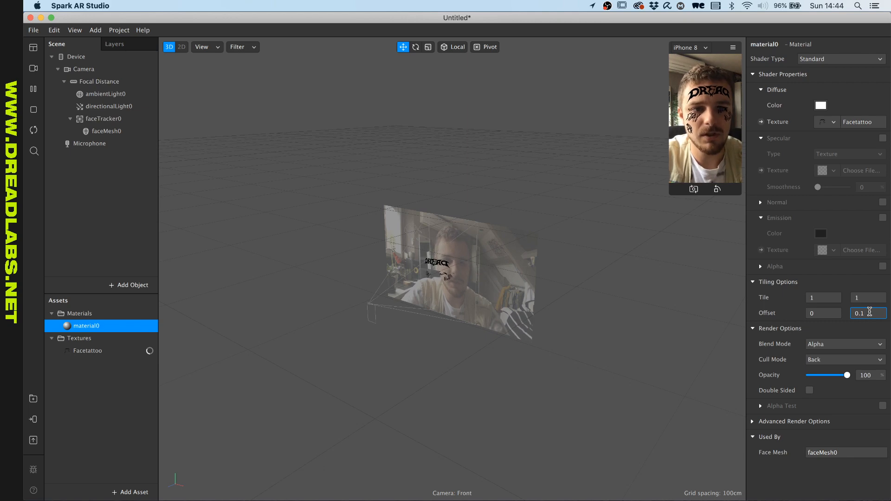
pyautogui.write('0.0')
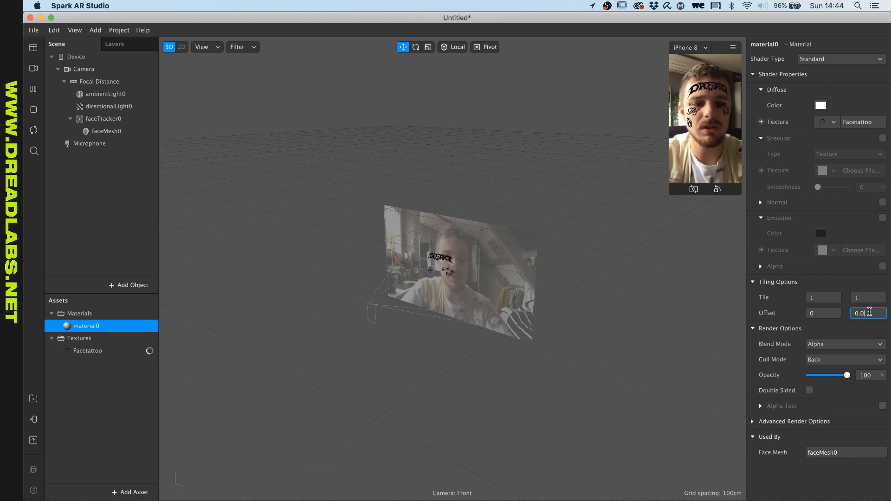
pyautogui.write('0.05')
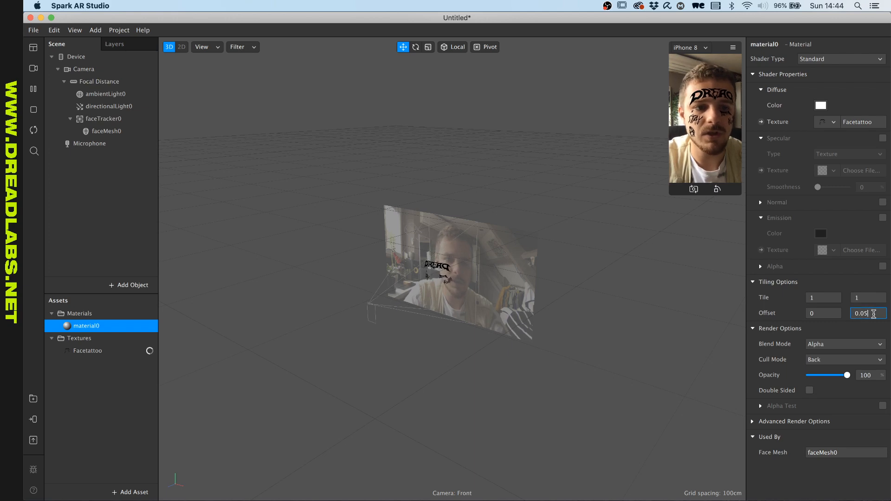
pyautogui.write('0.06')
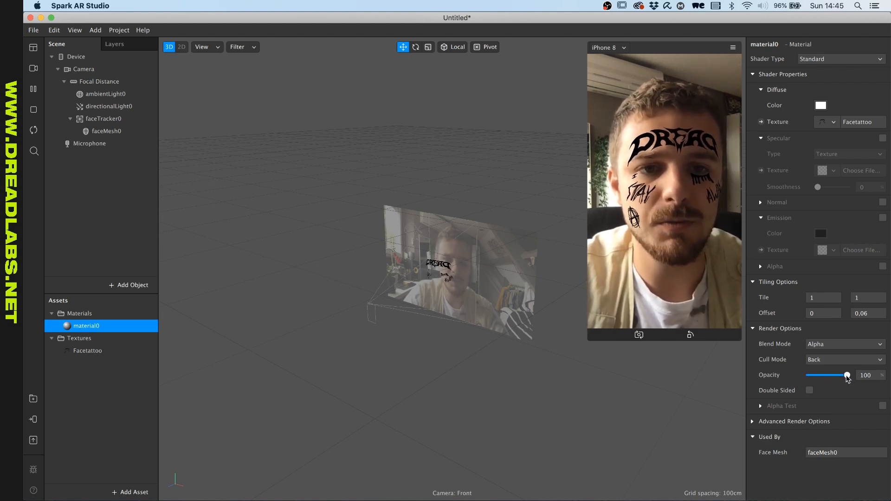
# Step: Lower the tattoo material's opacity to about 79, then show the Facetattoo texture's details
pyautogui.moveTo(847, 375); pyautogui.dragTo(837, 375)
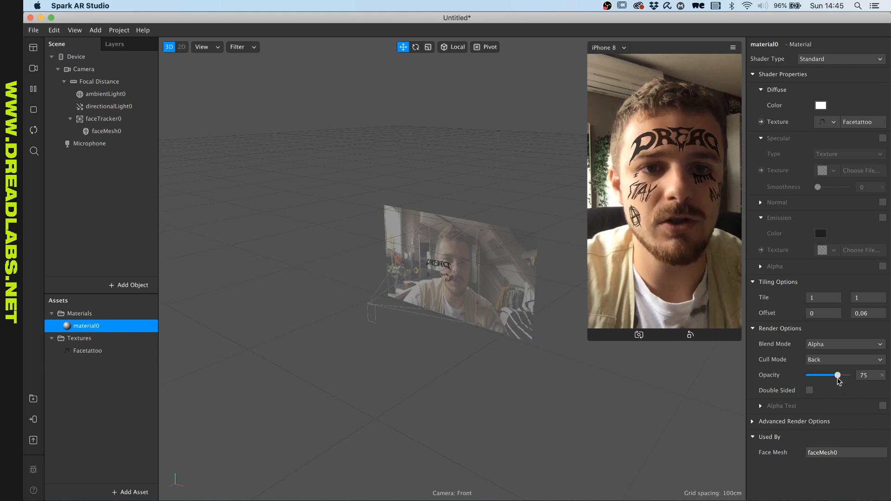
pyautogui.moveTo(837, 375); pyautogui.dragTo(842, 375)
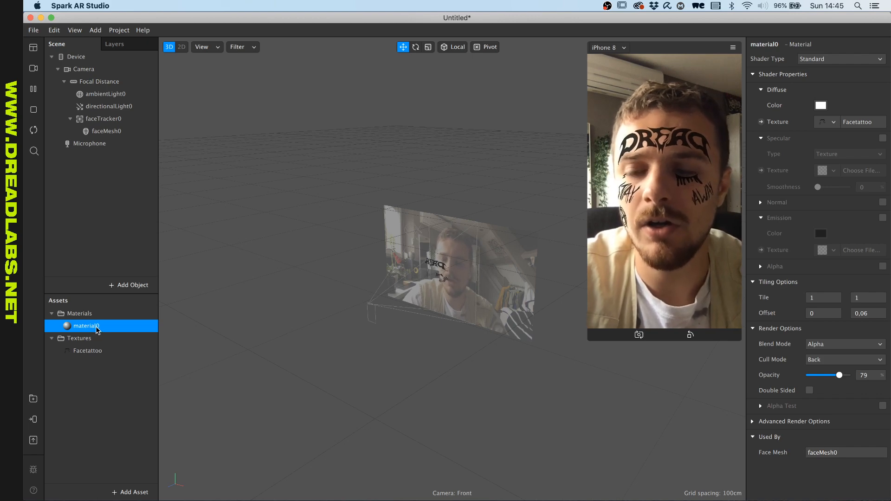
pyautogui.click(87, 351)
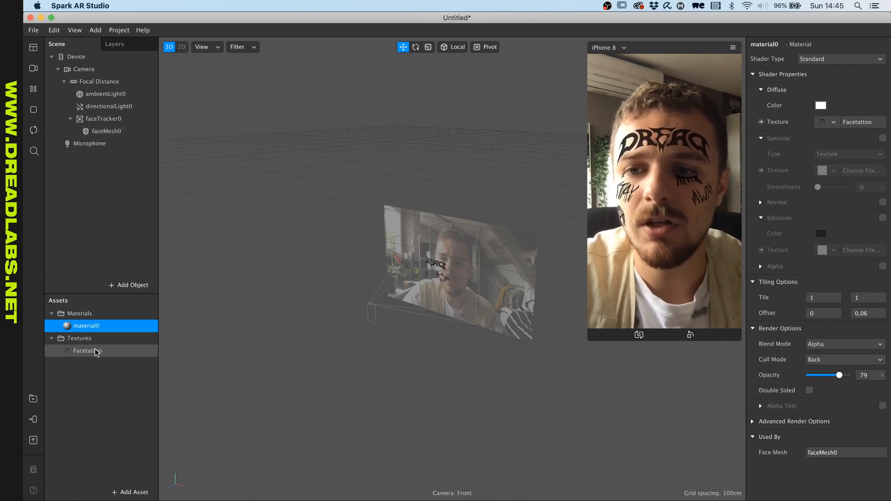
pyautogui.click(87, 351)
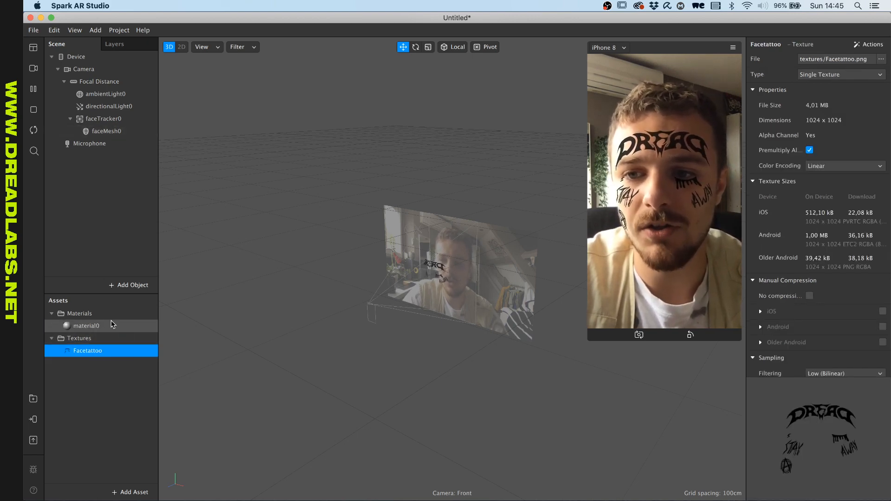